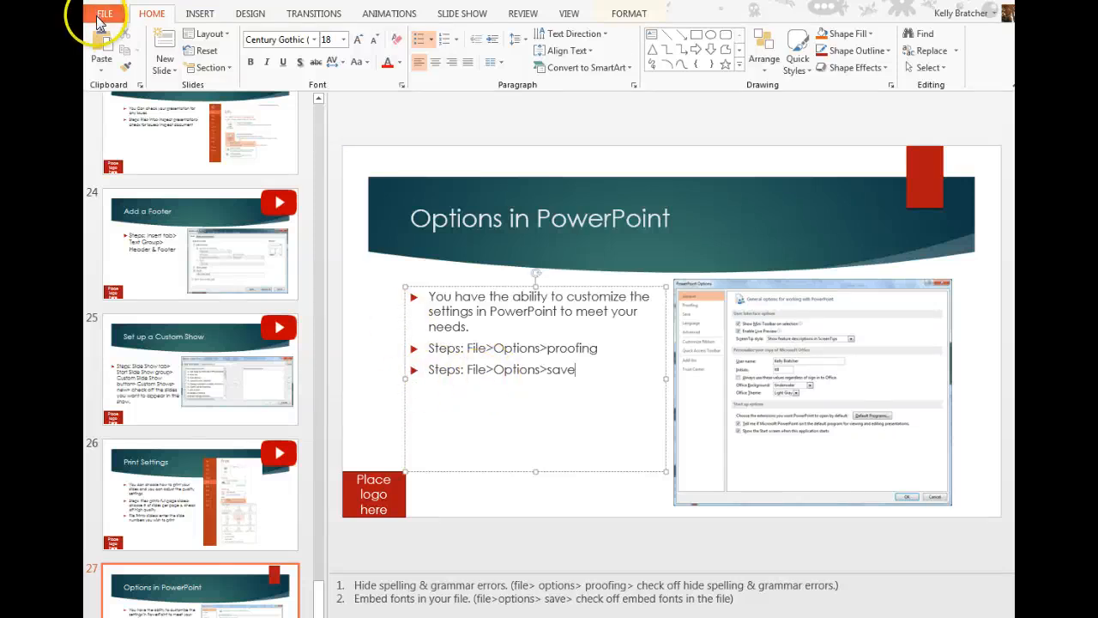
Open the PowerPoint Options dialog from the File menu.
click(104, 12)
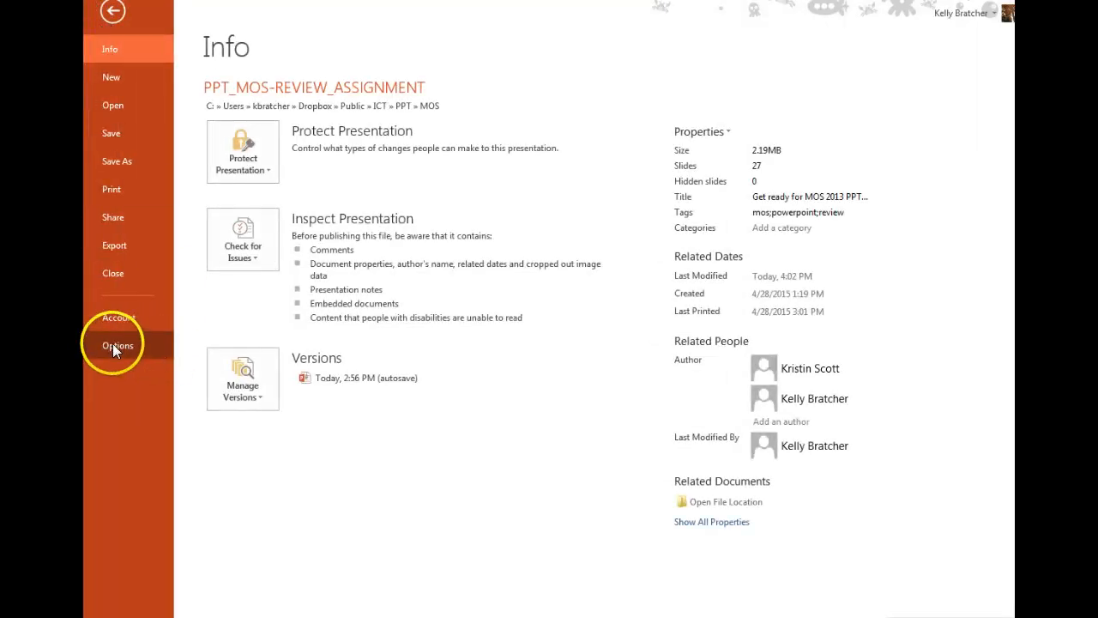
click(118, 345)
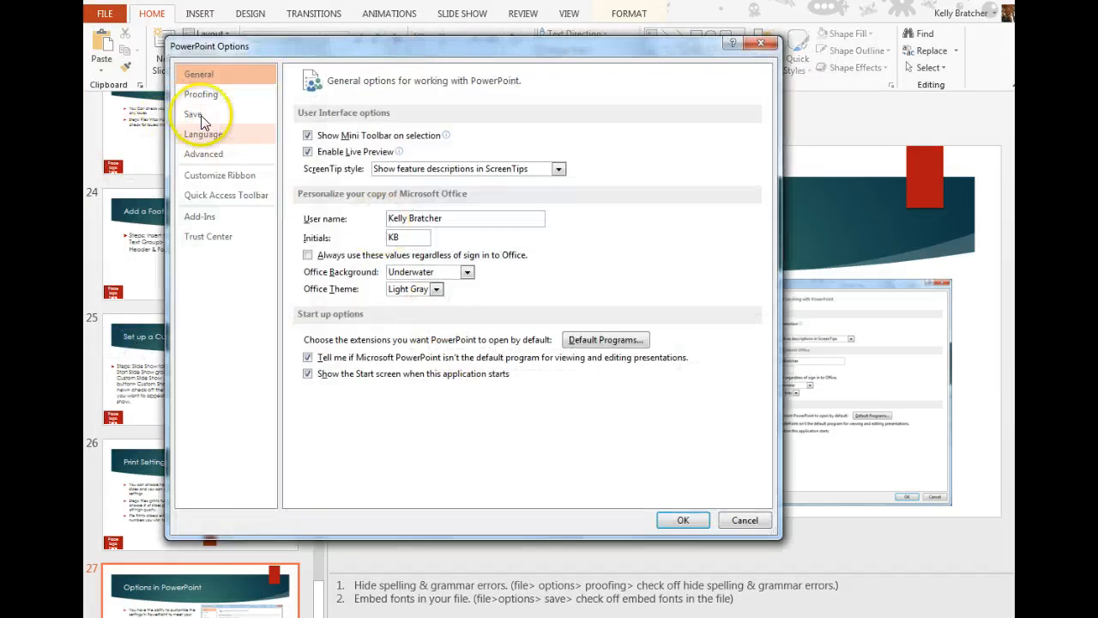
Check 'Hide spelling and grammar errors' in the Proofing settings.
click(201, 93)
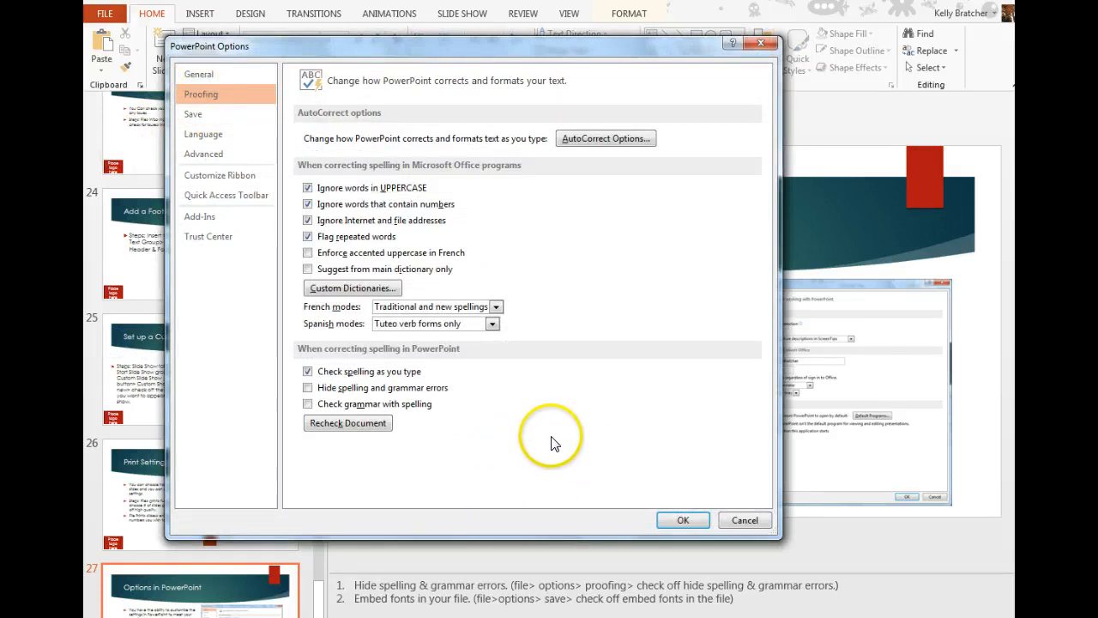
mouse_move(575, 420)
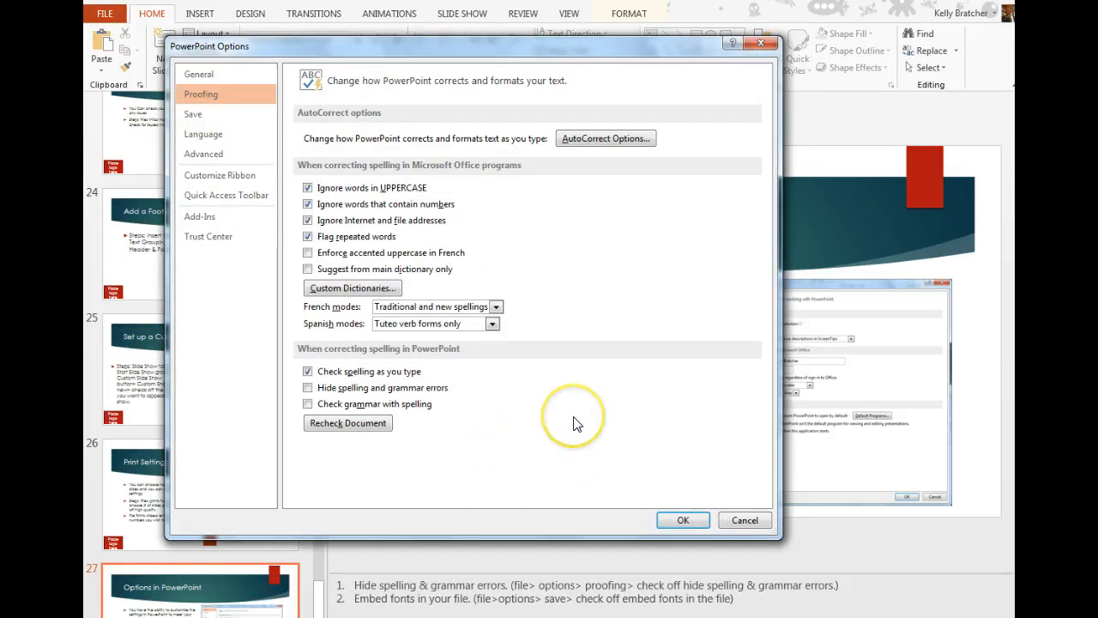
mouse_move(404, 403)
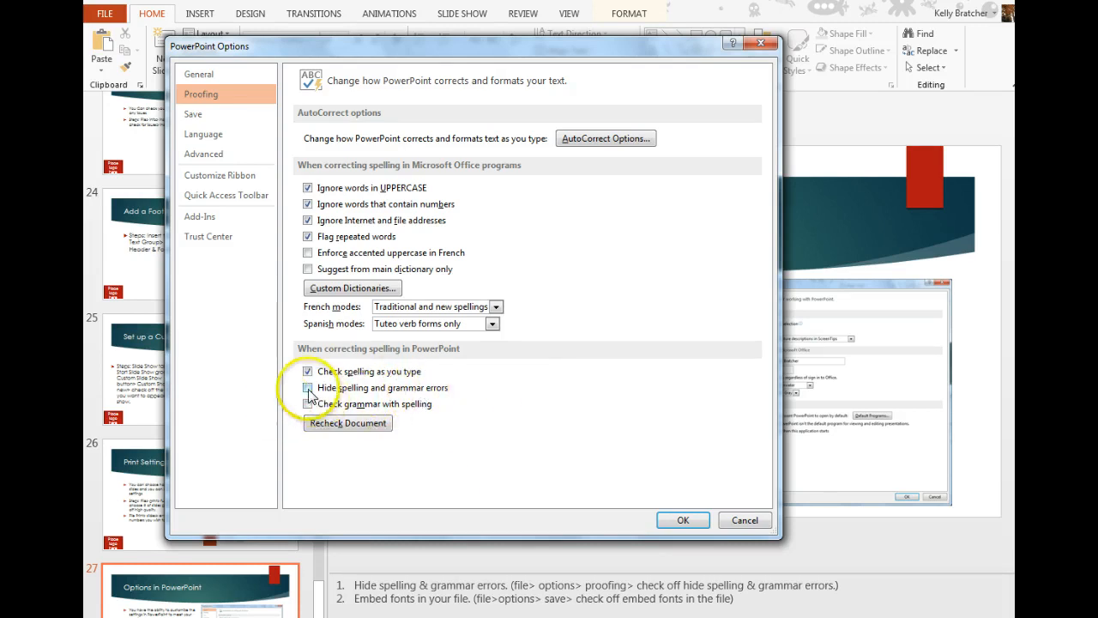
click(308, 388)
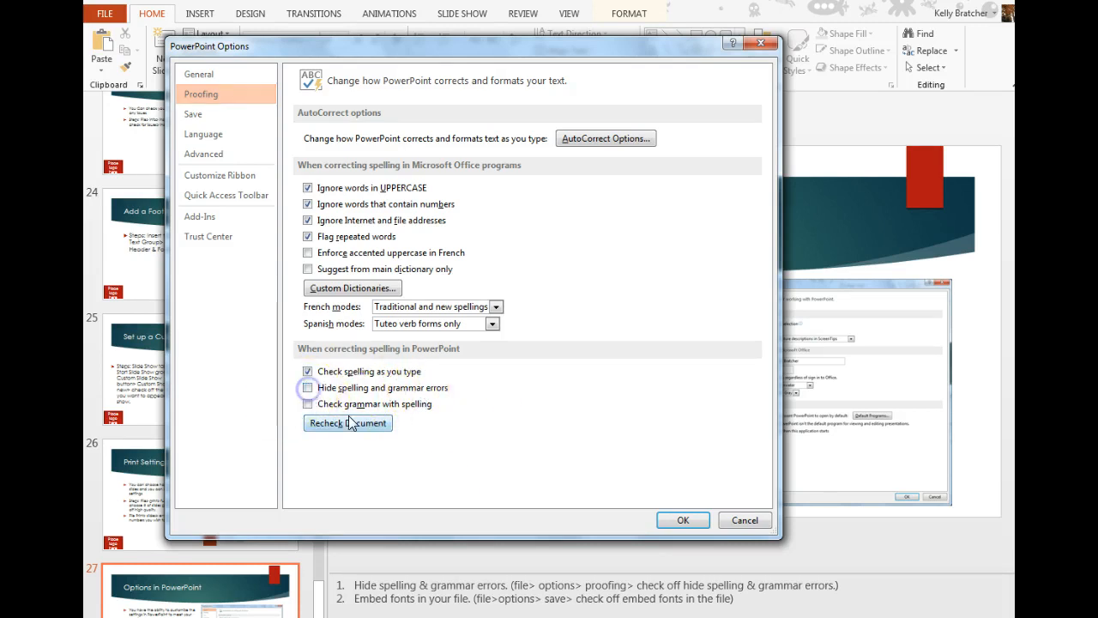
click(193, 115)
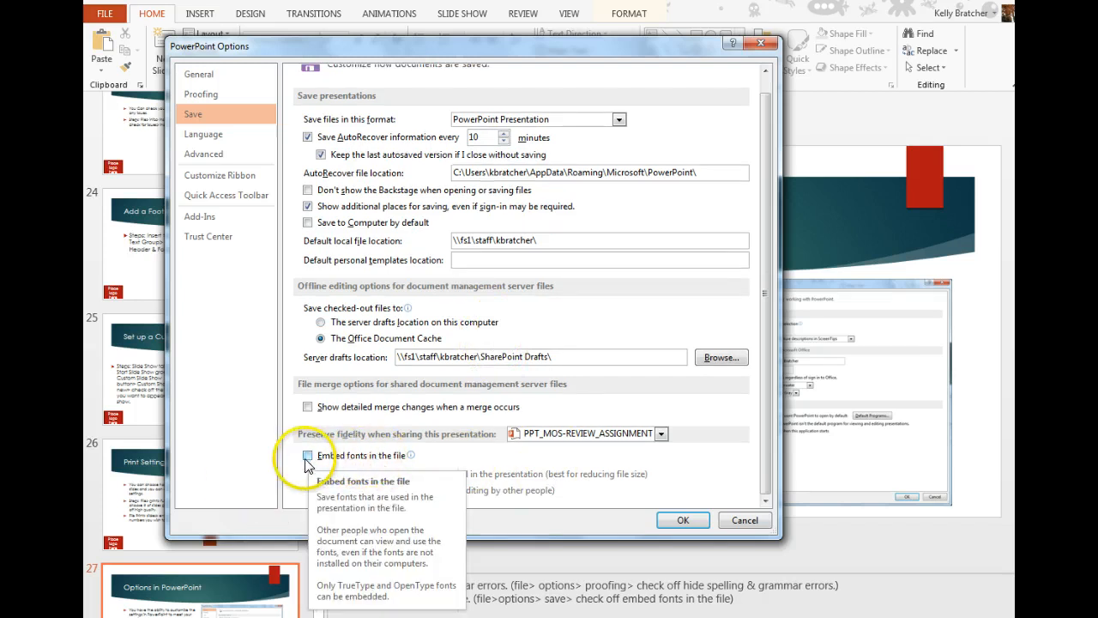
Check 'Embed fonts in the file' in the Save settings.
click(308, 455)
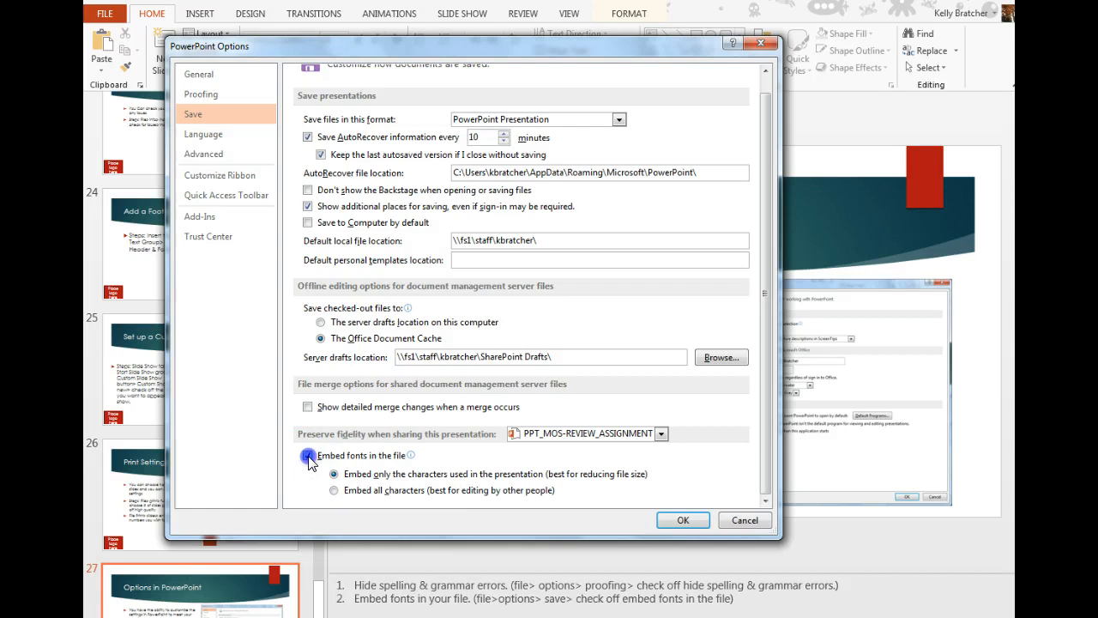